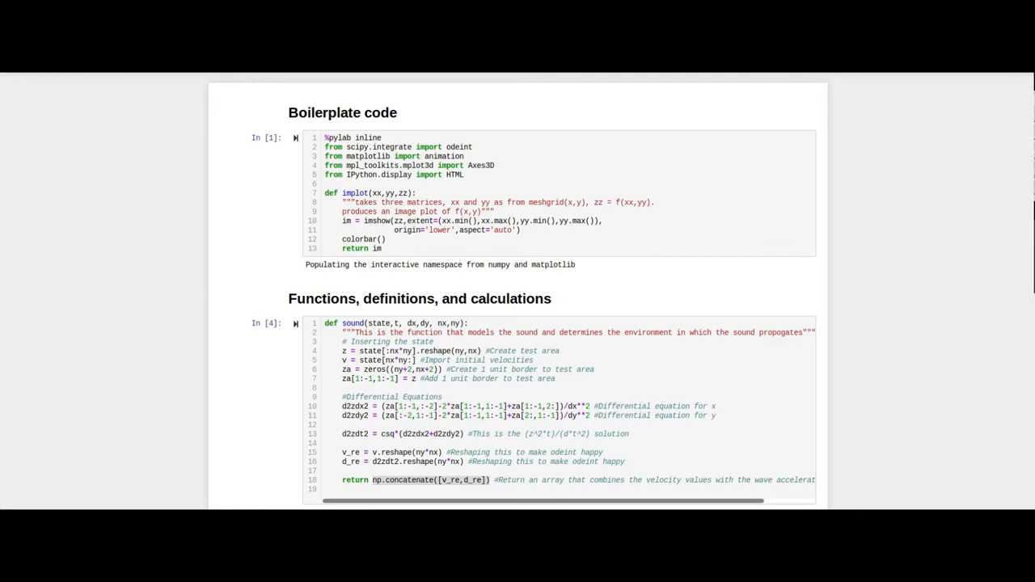
Scroll to cell In [4] and highlight a sound-function term and its returned concatenated array.
scroll("down", 3)
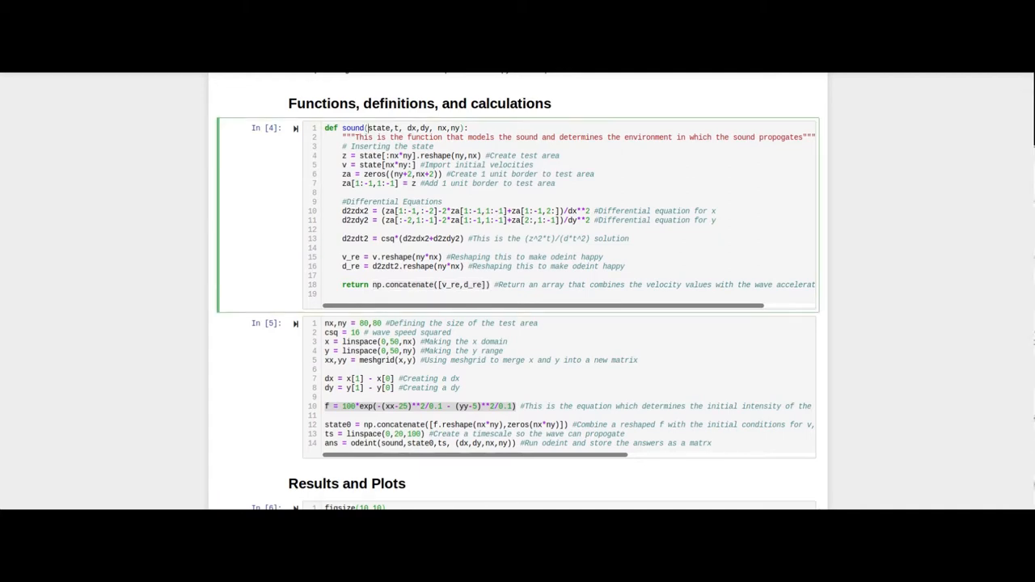
double_click(378, 127)
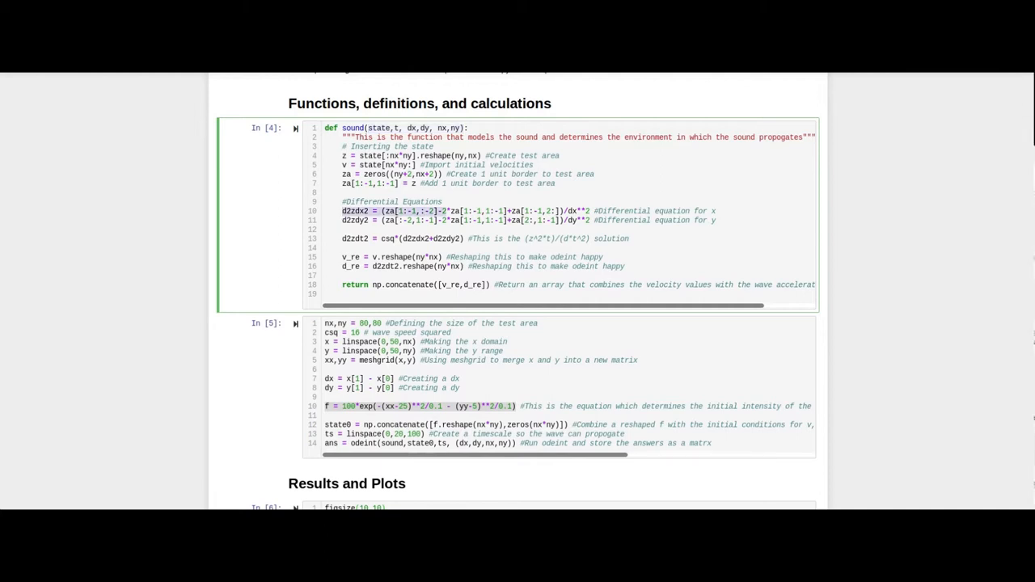
left_click_drag(342, 211, 631, 238)
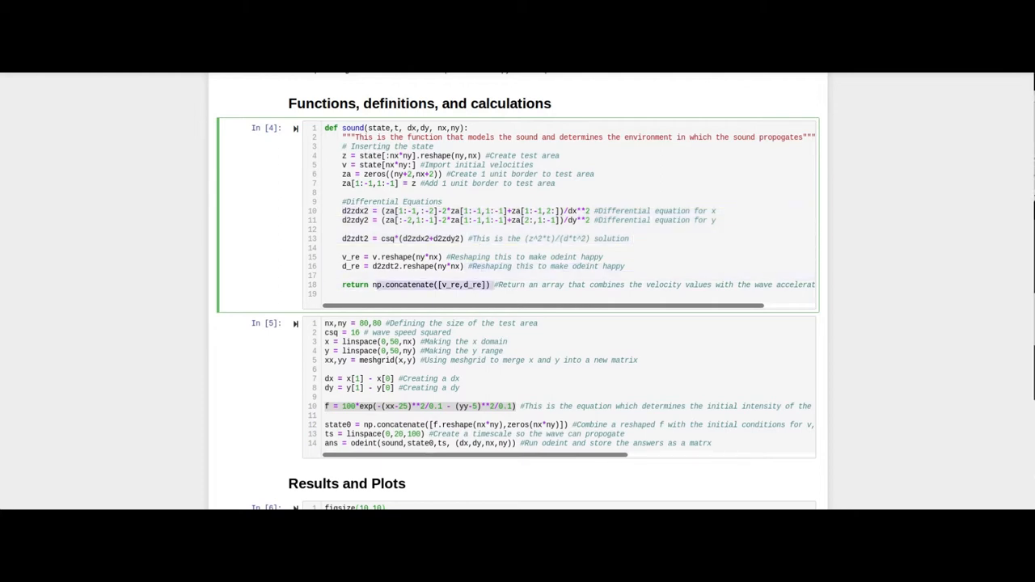
Scroll past the sound function to cell In [5] and the Results and Plots heading.
scroll("down", 3)
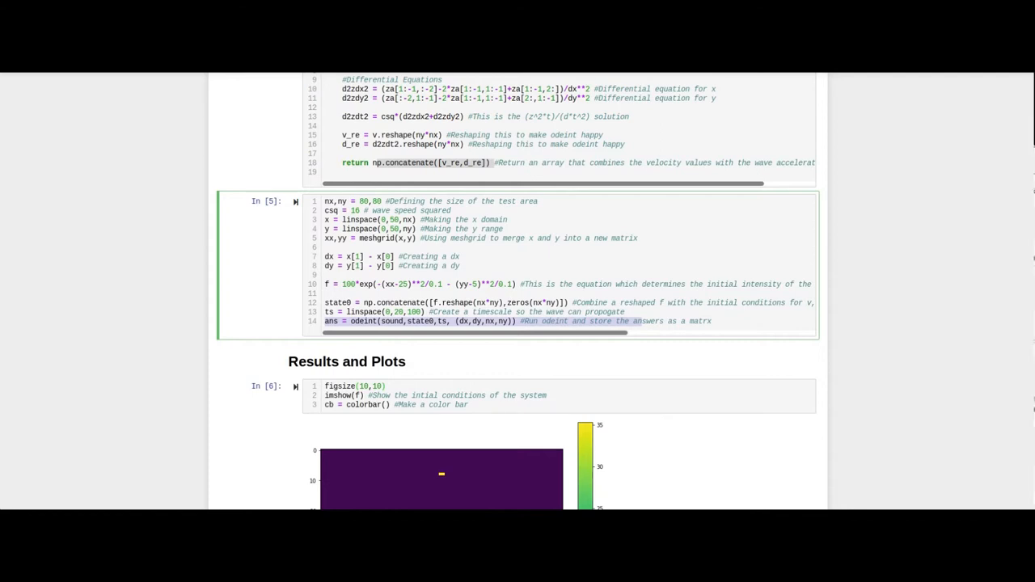
Scroll to the initial-conditions heatmap output of cell In [6] with its colour bar.
scroll("down", 3)
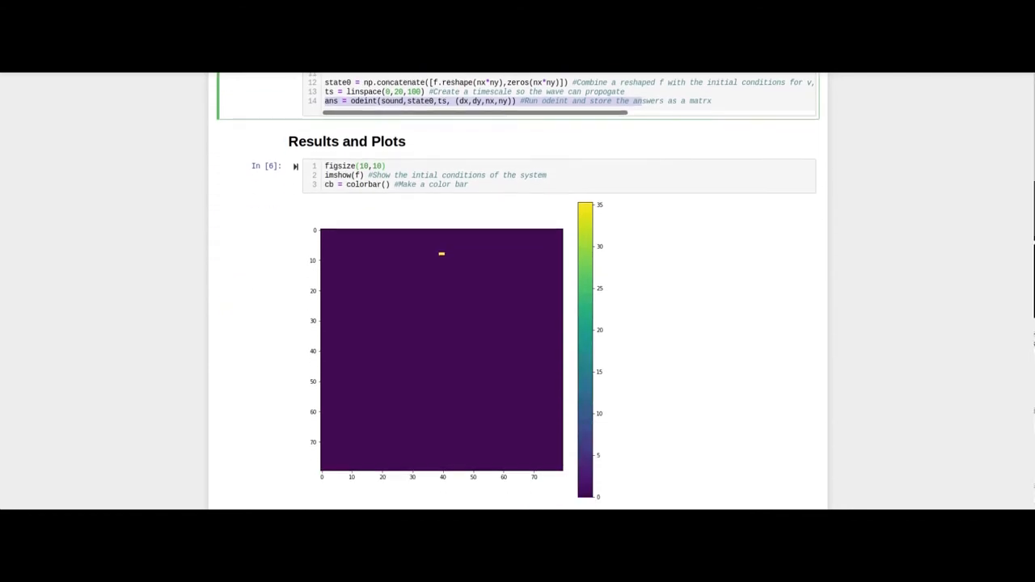
scroll("down", 3)
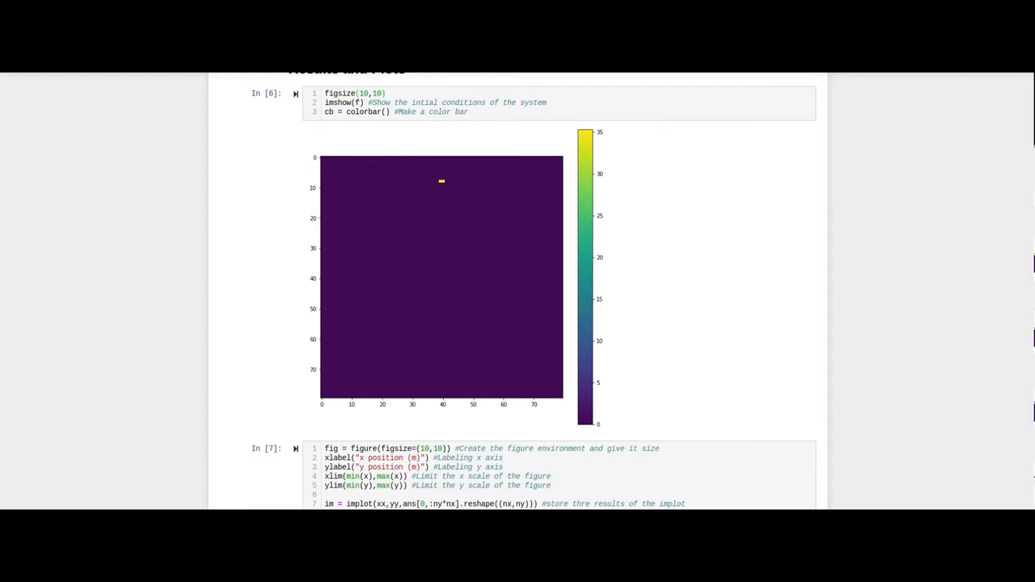
Scroll through cell In [7] to the animated wave heatmap and its player controls.
scroll("down", 3)
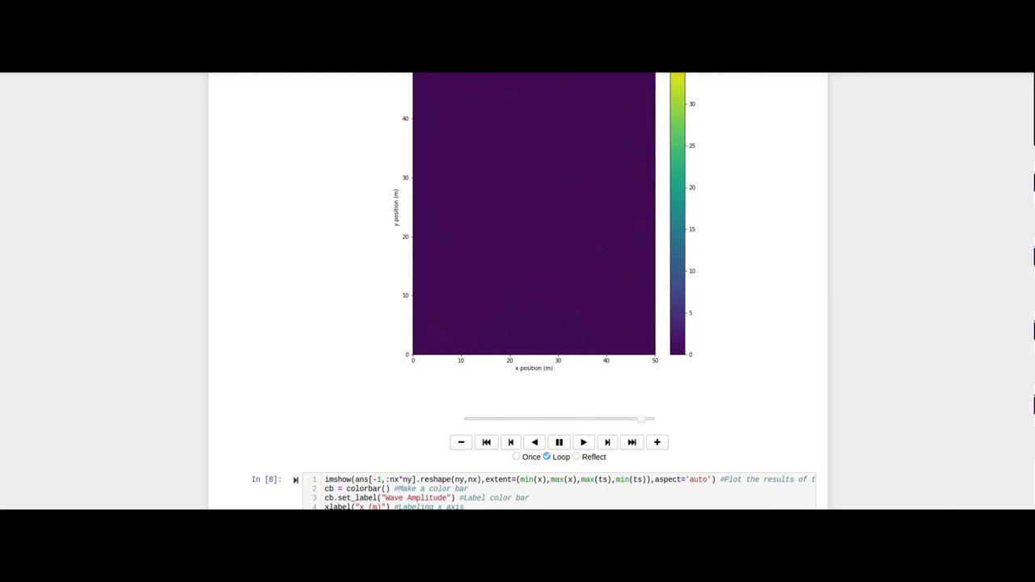
Scroll past the final amplitude heatmap to the 'Case: observer in the audience' plot in In [9].
scroll("down", 3)
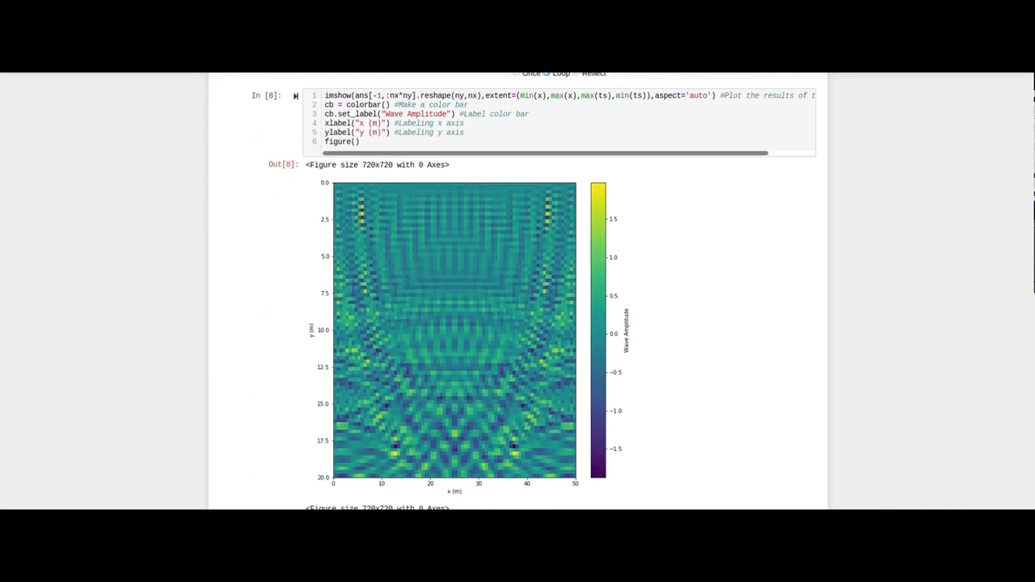
scroll("down", 3)
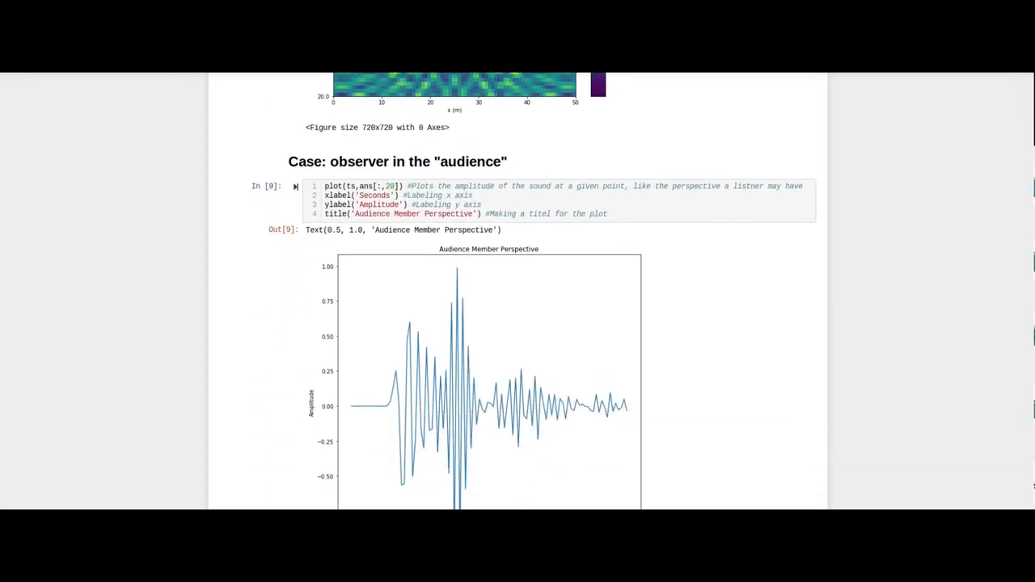
Scroll between the In [9] and In [10] Audience Member Perspective plots, ending on In [10].
scroll("down", 3)
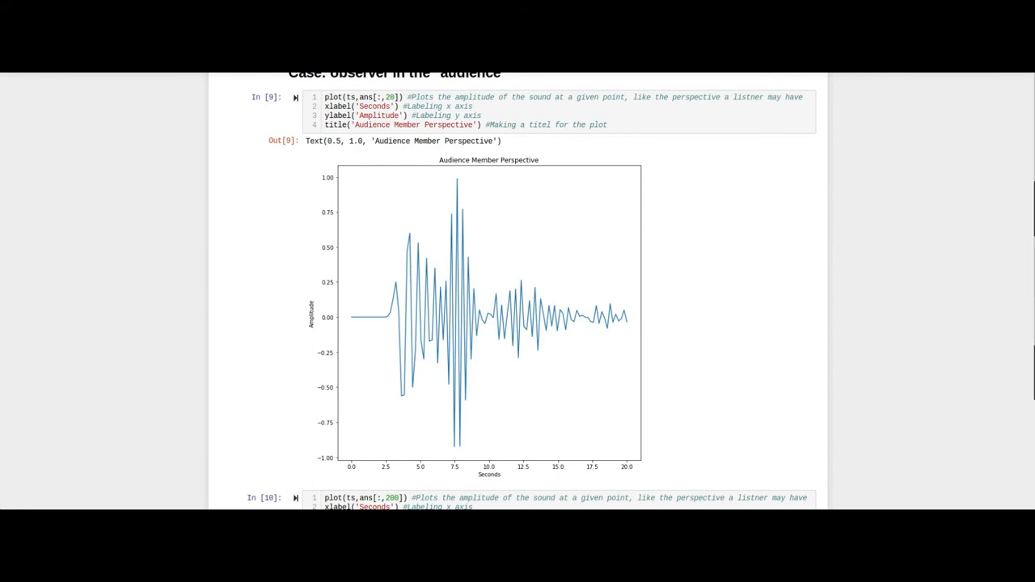
scroll("down", 3)
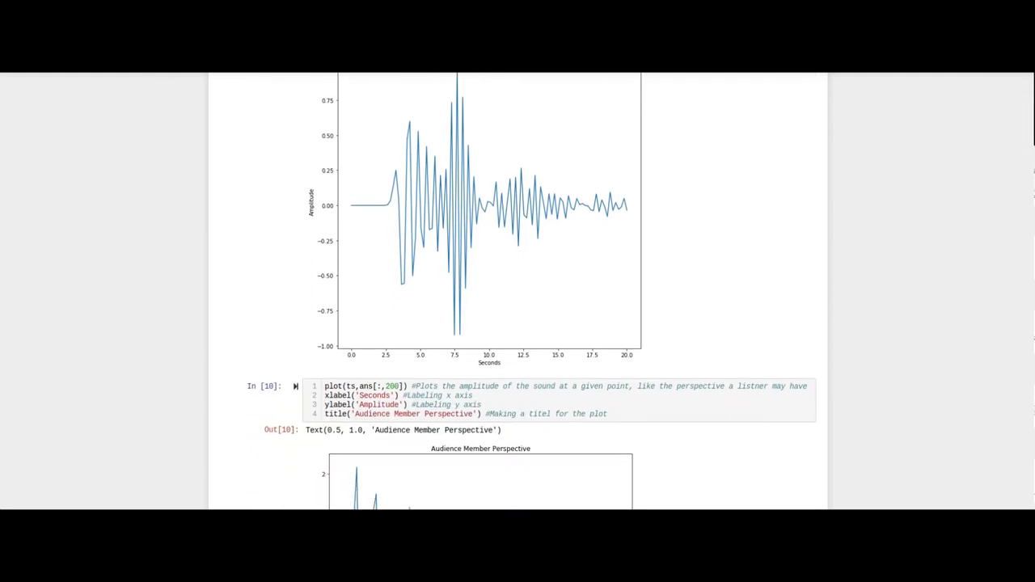
scroll("down", 3)
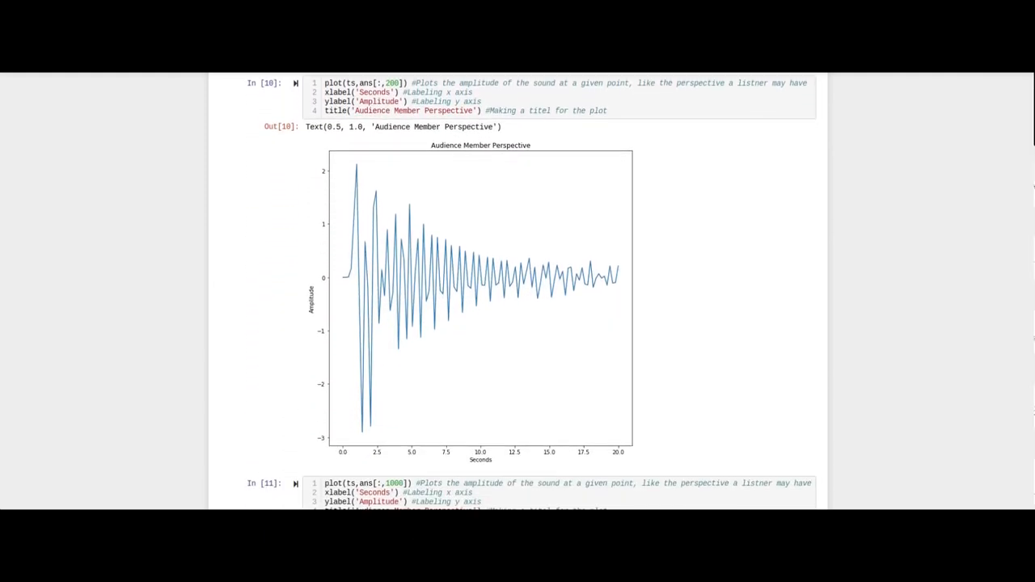
scroll("down", 3)
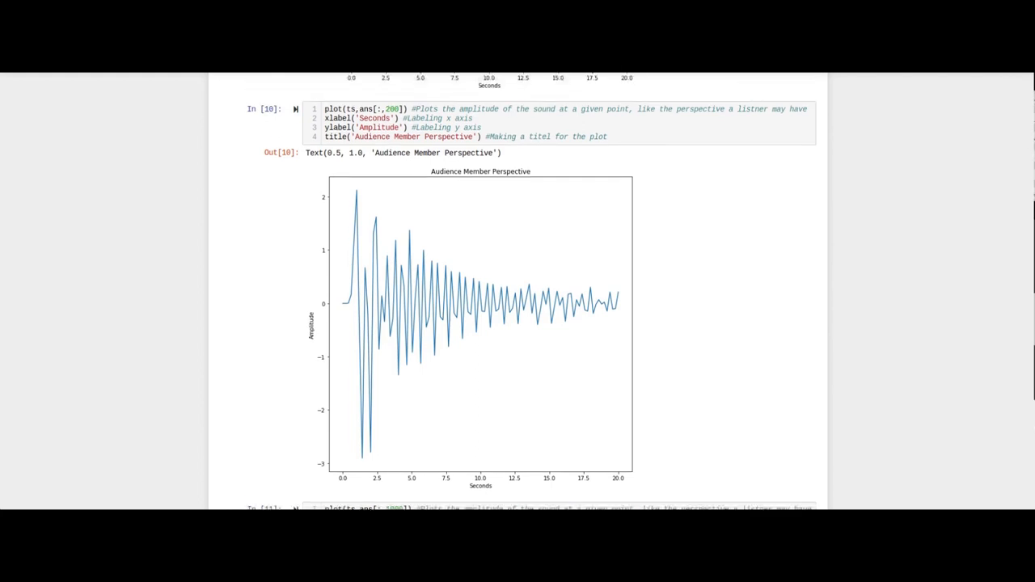
scroll("down", 3)
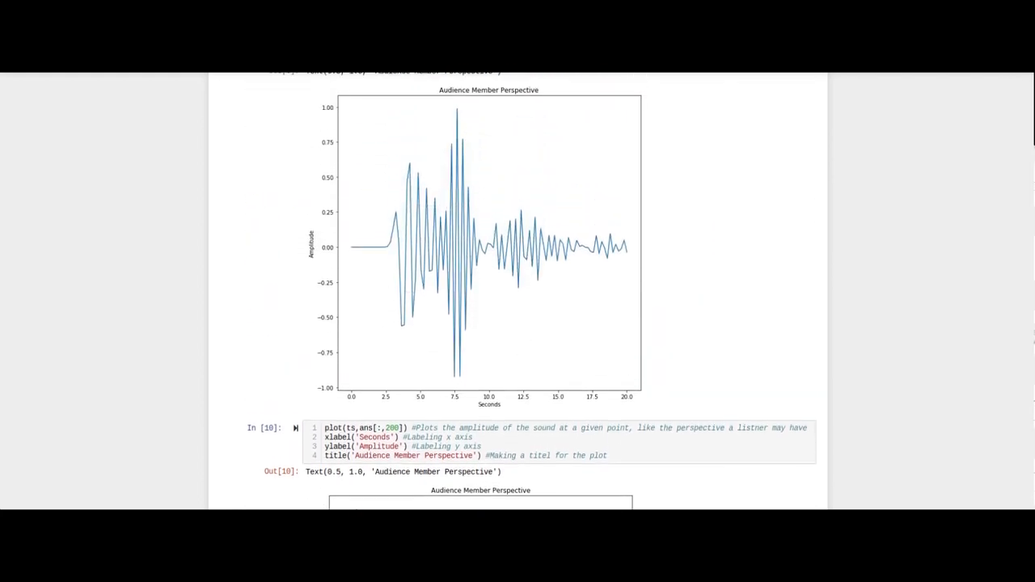
scroll("down", 3)
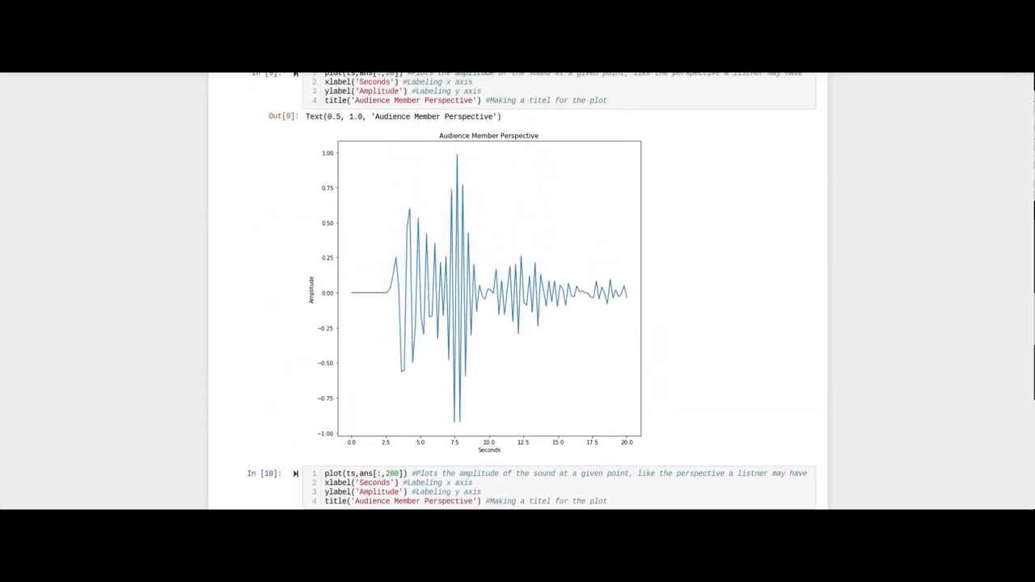
scroll("down", 3)
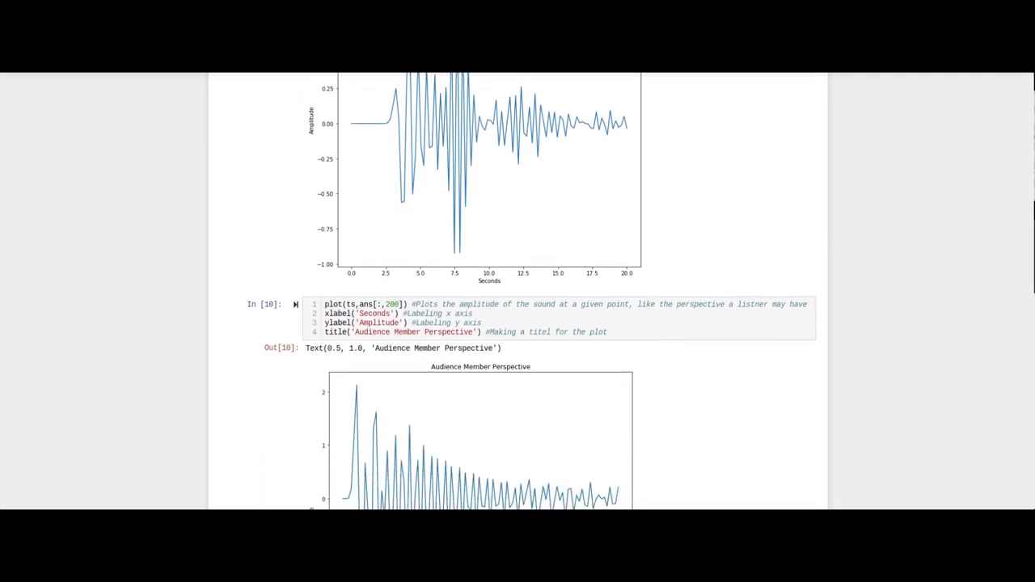
scroll("down", 3)
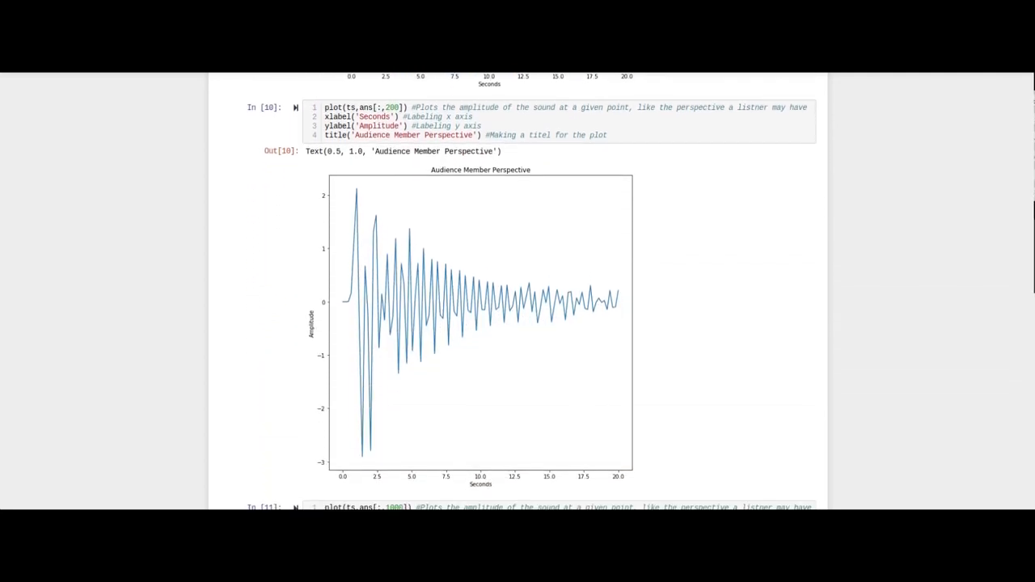